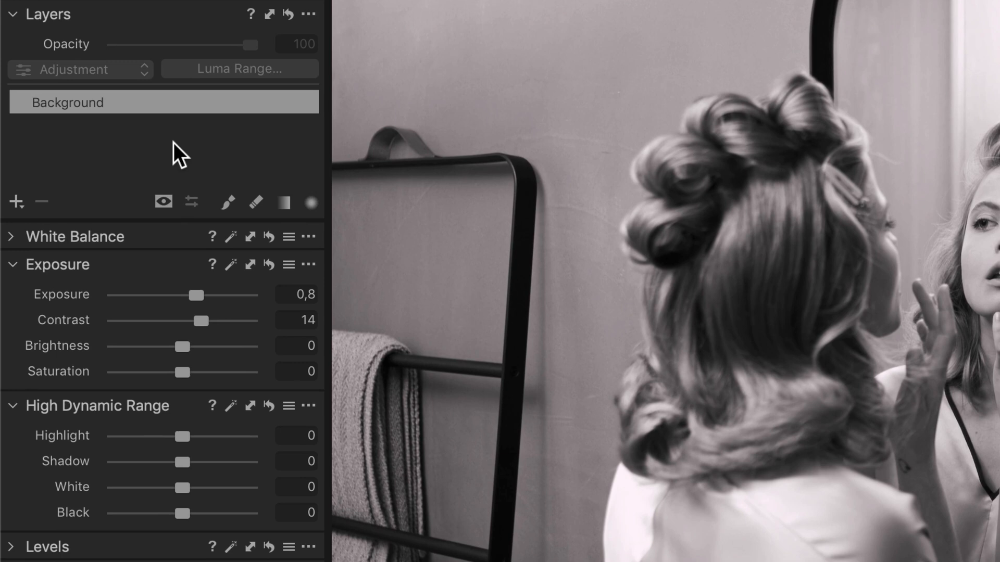
mouse_move(310, 203)
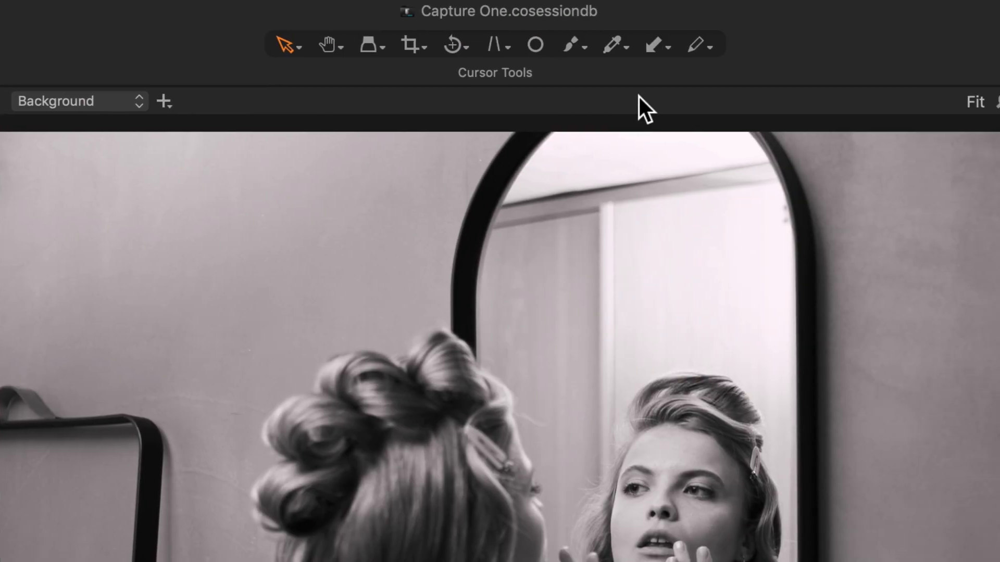
Choose Draw Radial Gradient Mask from the Cursor Tools mask dropdown.
click(572, 44)
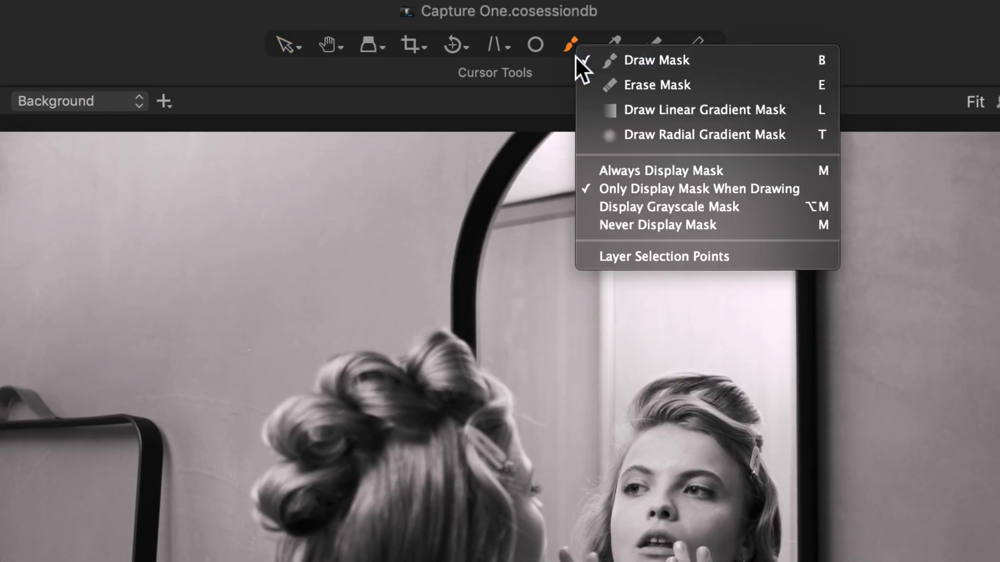
click(704, 134)
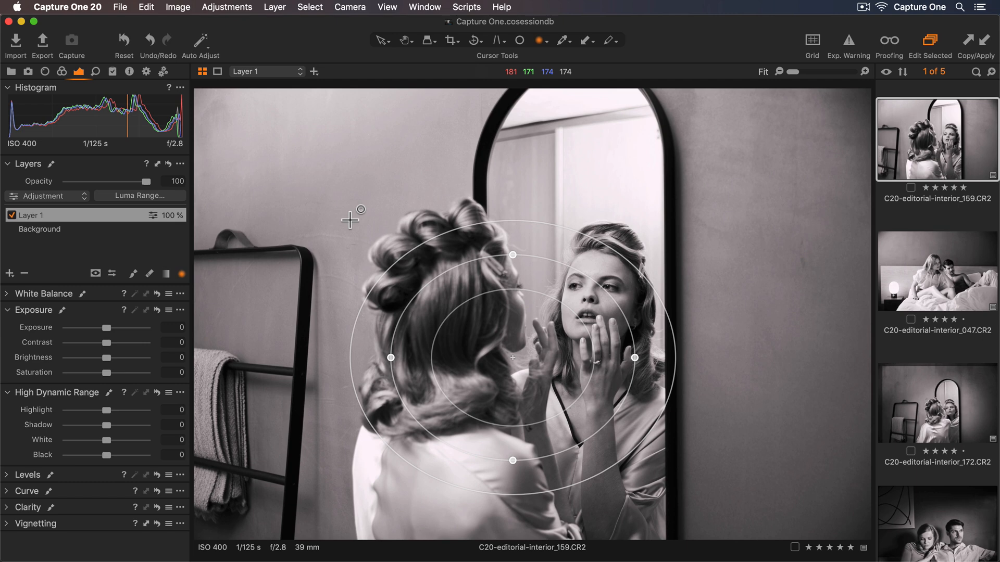
Enlarge the radial mask ellipse with Shift held so it encloses the woman and her reflection.
key(m)
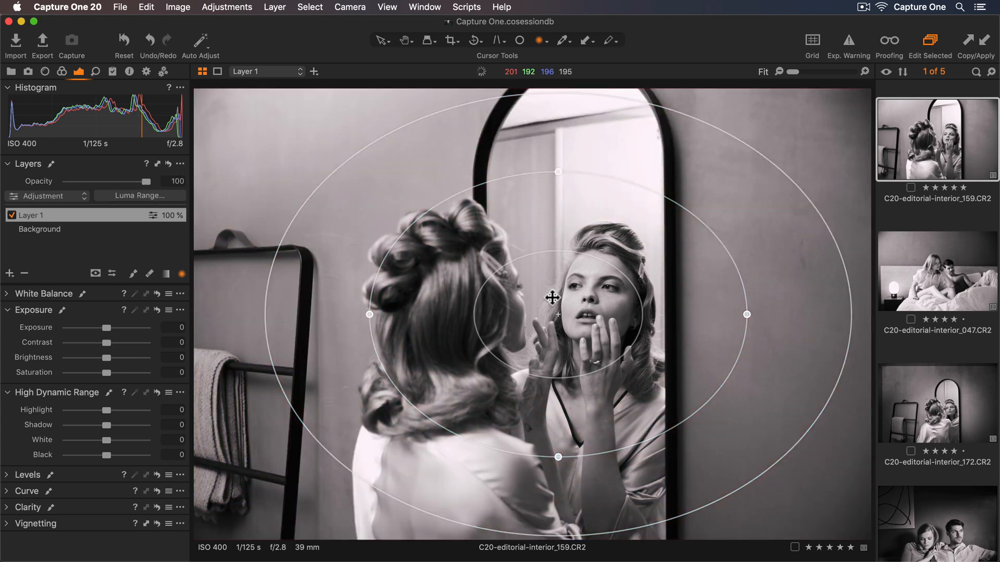
mouse_move(517, 215)
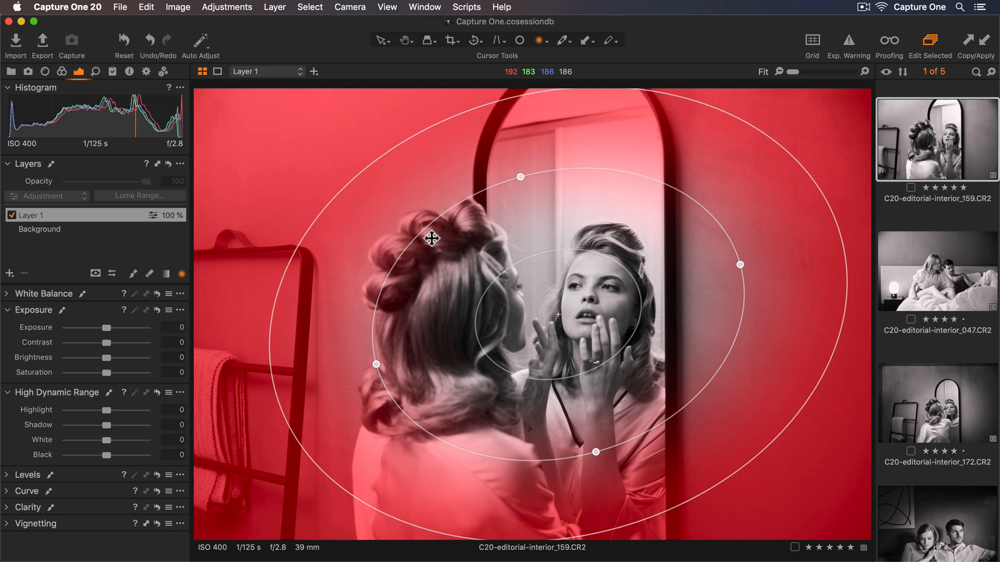
key(shift)
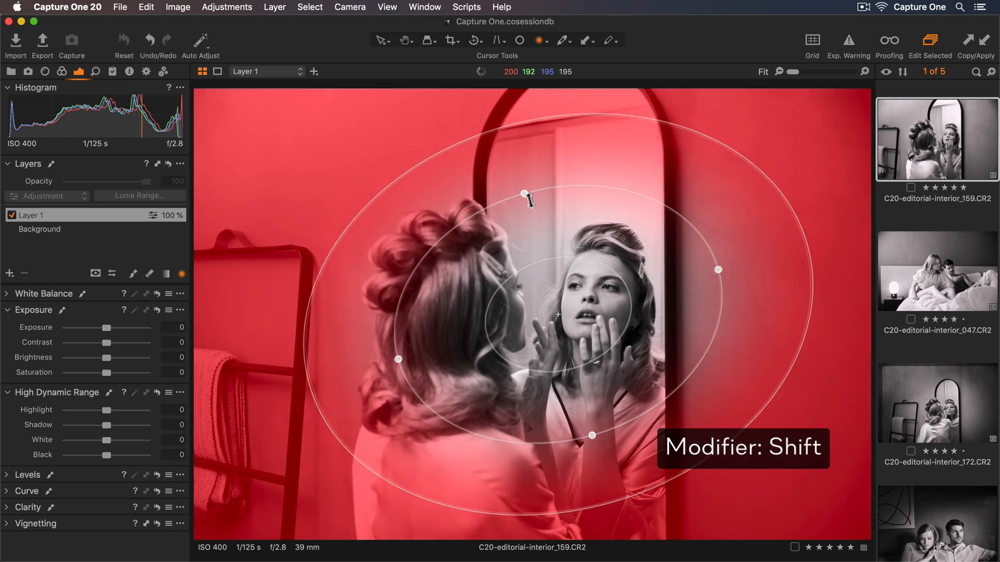
drag(528, 200, 535, 214)
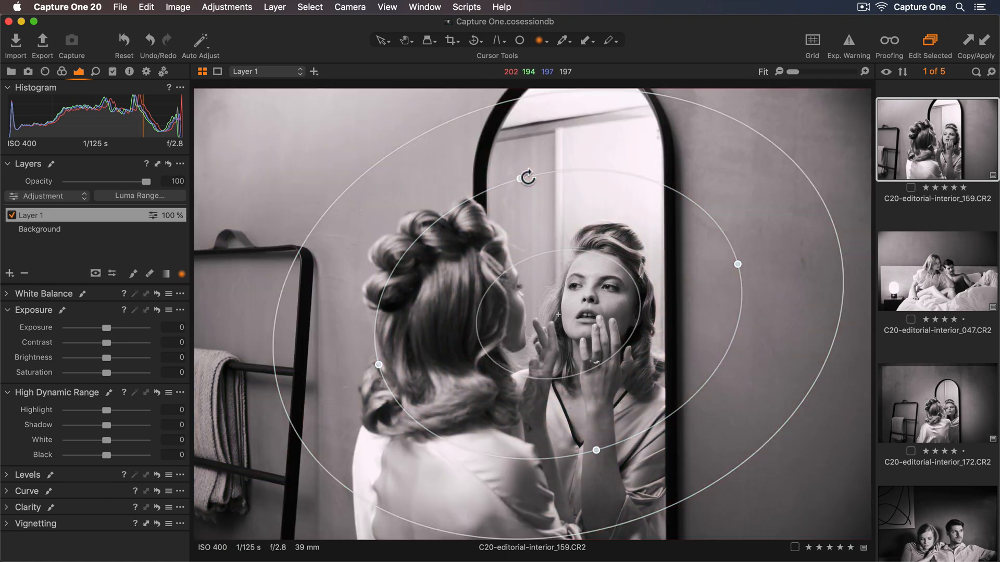
key(Alt)
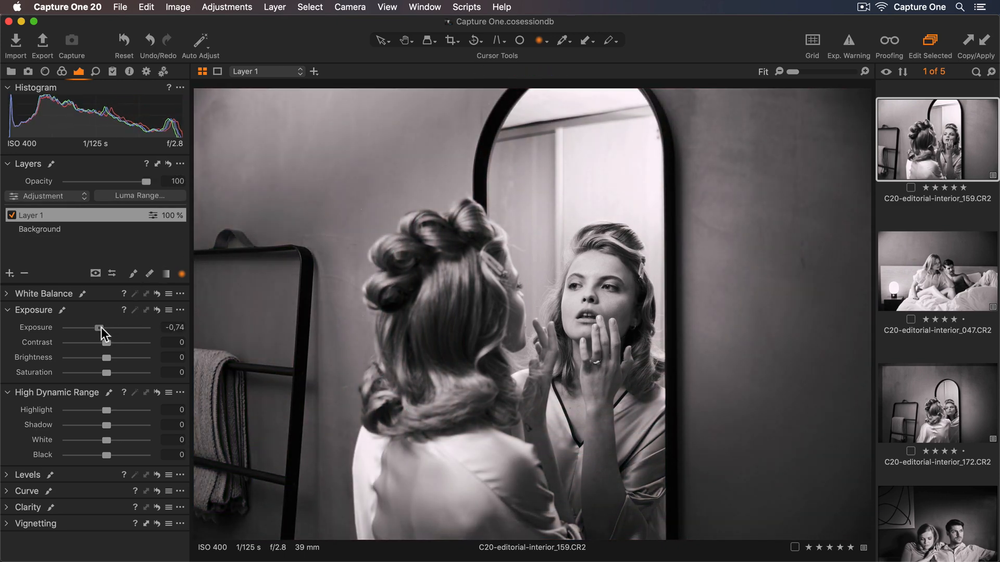
Lower Layer 1's exposure to about -0.8, darkening everything outside the ellipse.
drag(100, 327, 96, 327)
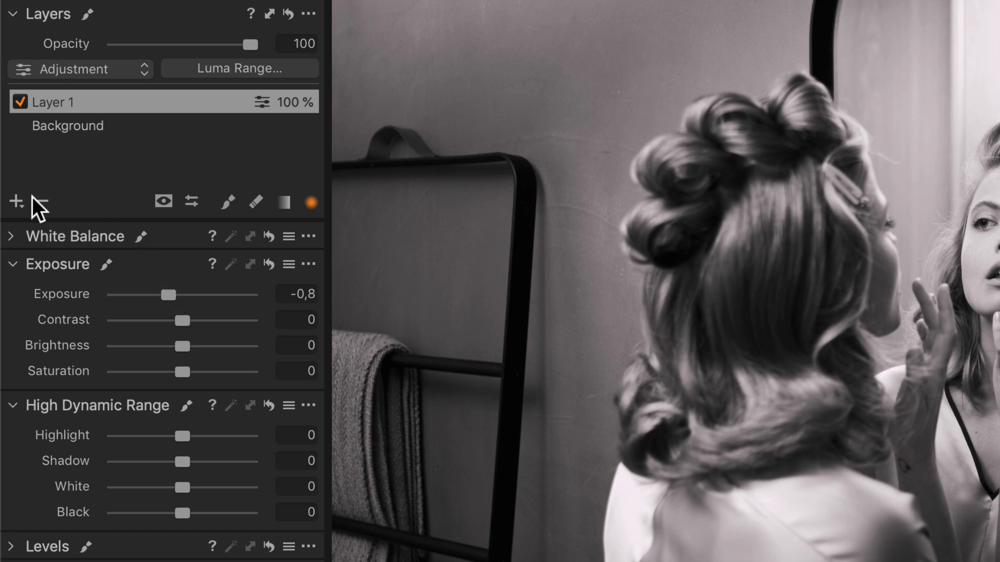
Add Layer 2 with the + button in the Layers tool.
click(15, 201)
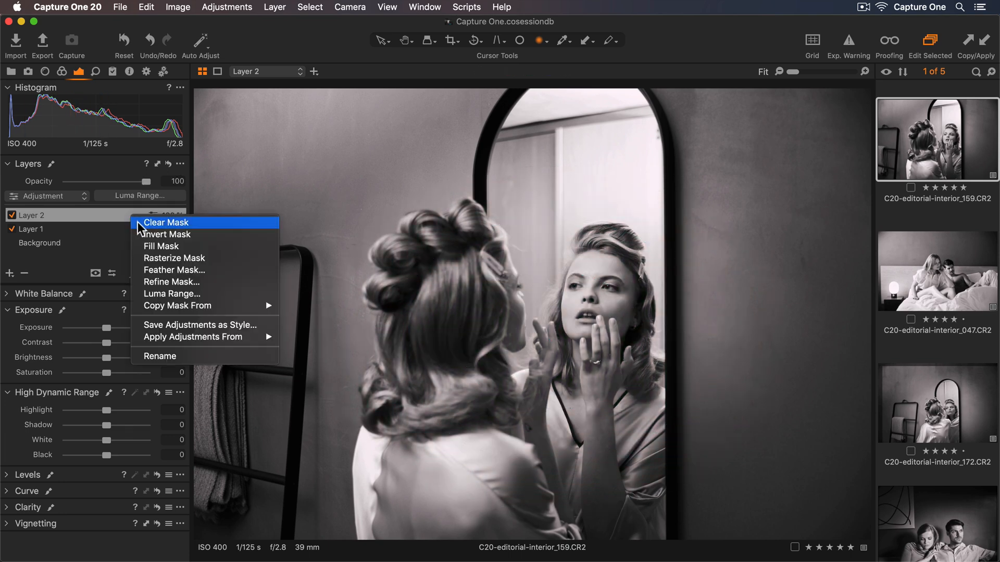
Clear Layer 2's mask and draw an inside-filled radial ellipse over the woman's head.
click(165, 222)
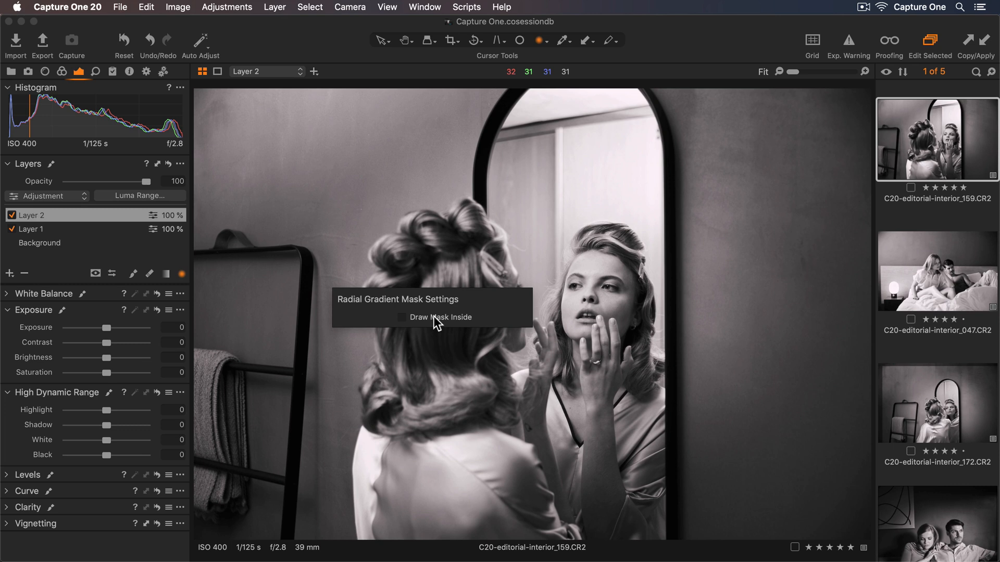
mouse_move(405, 323)
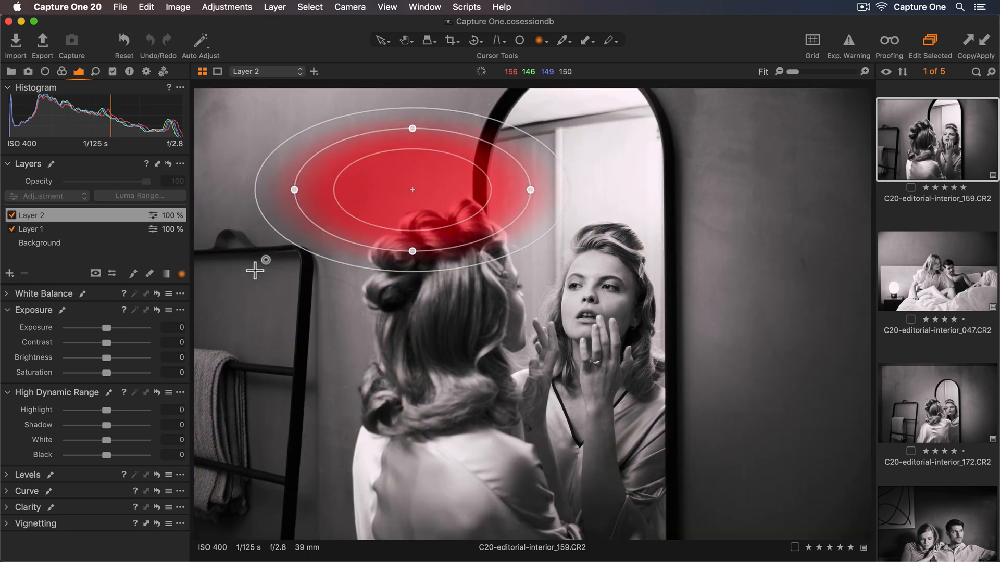
drag(412, 190, 535, 388)
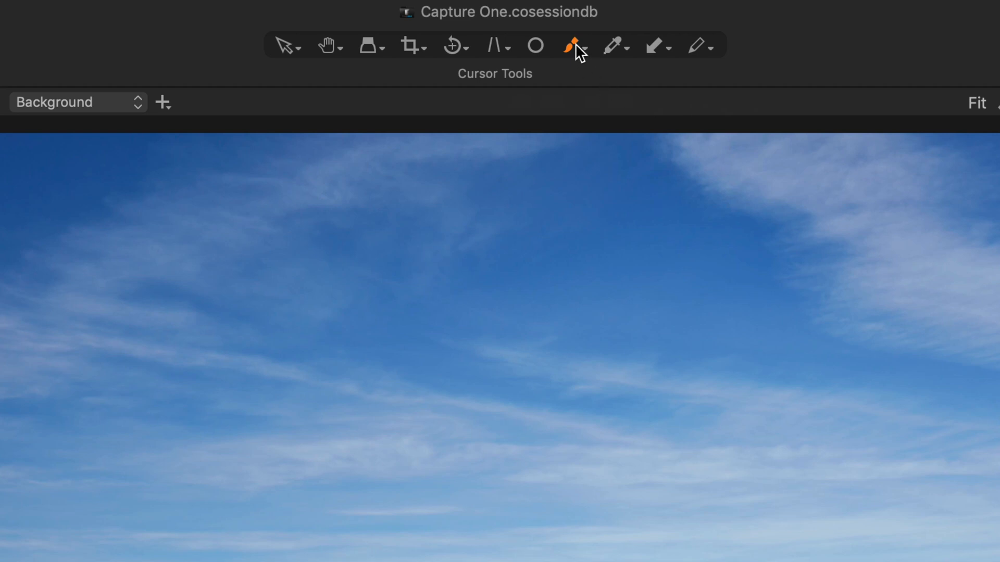
Choose Draw Linear Gradient Mask from the Cursor Tools mask dropdown.
click(586, 45)
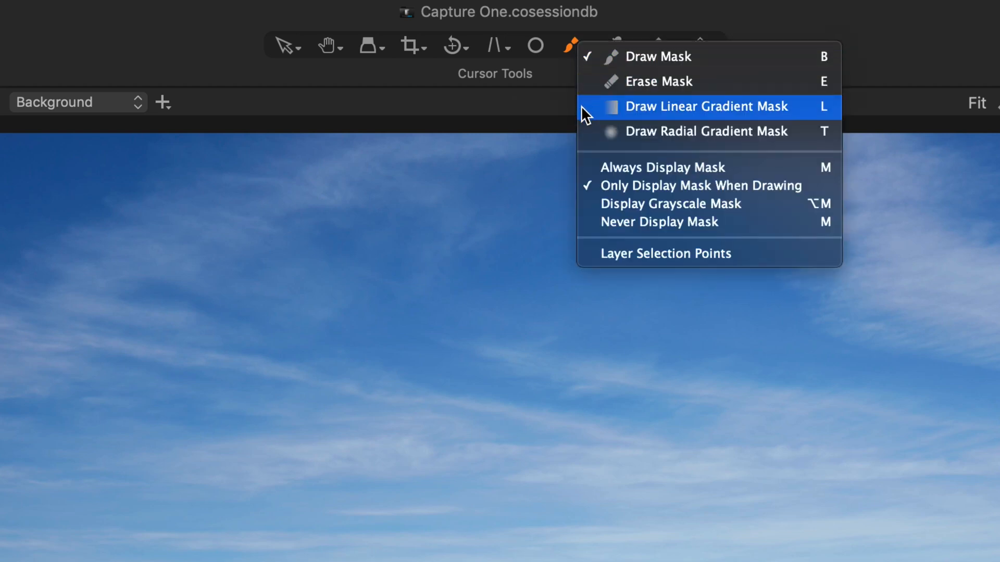
click(705, 107)
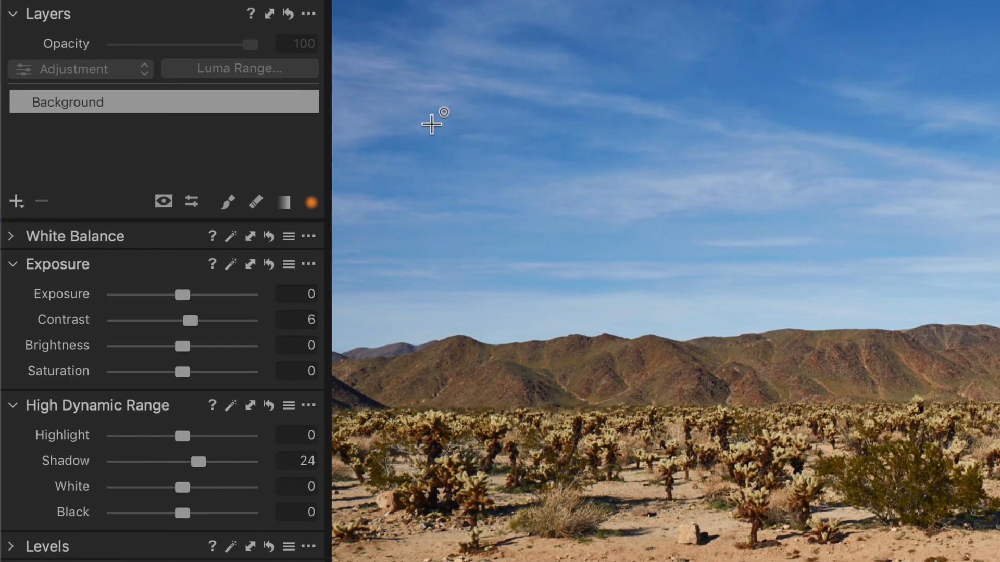
Draw a linear gradient over the sky on a new Layer 1, fading just above the mountains.
key(l)
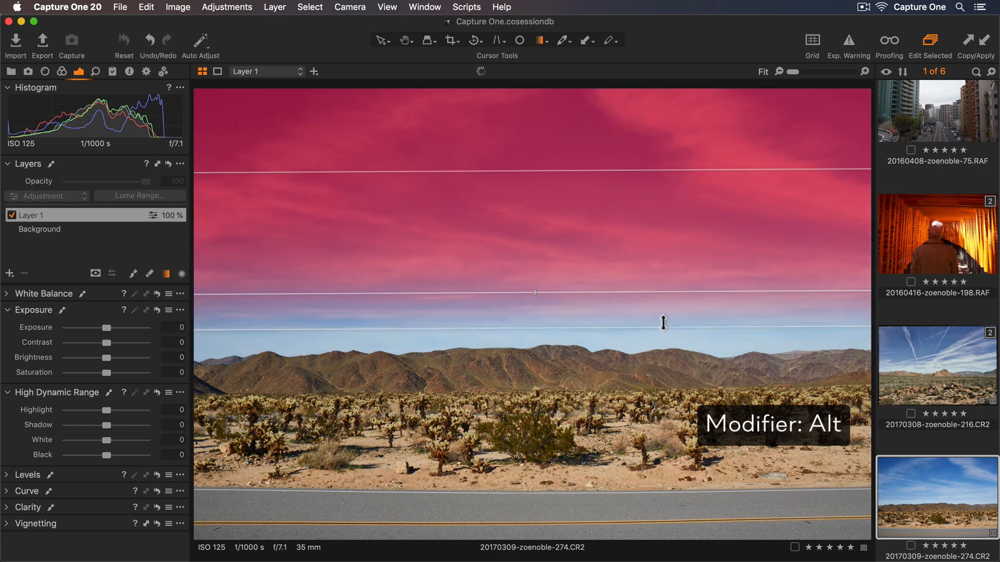
drag(663, 324, 662, 354)
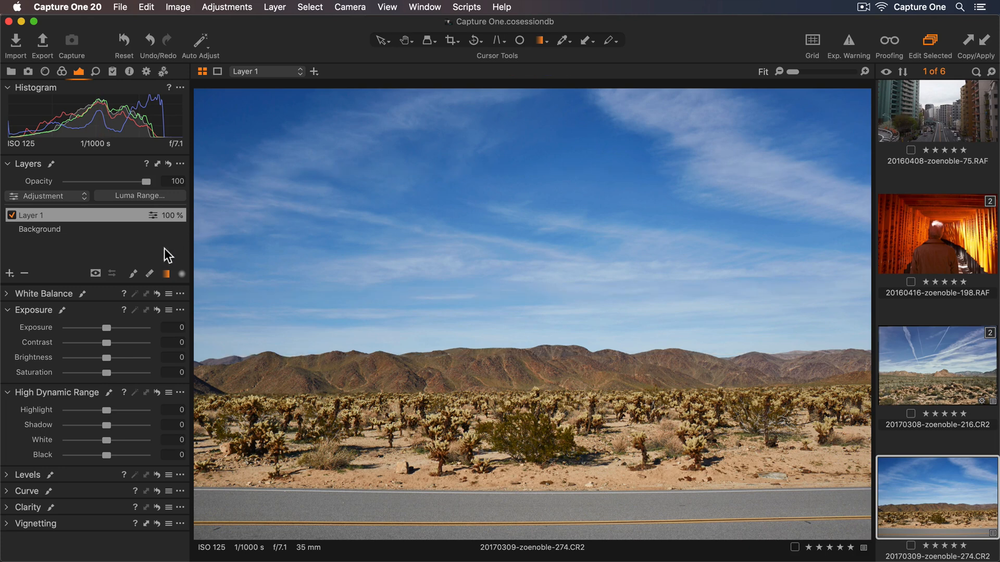
Drag Layer 1's Exposure slider down to -0.86 to deepen the sky's blue.
drag(101, 327, 97, 327)
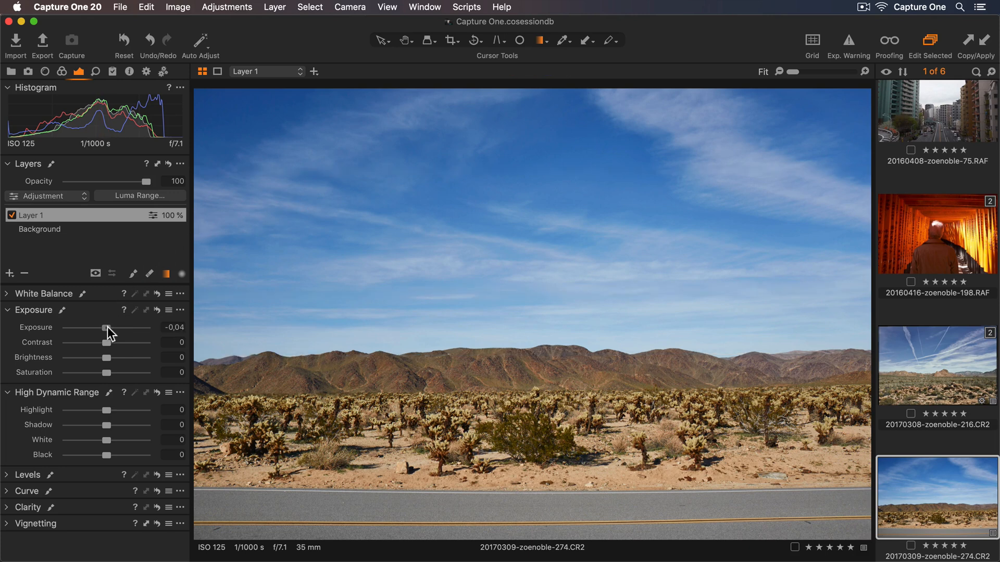
drag(107, 327, 95, 327)
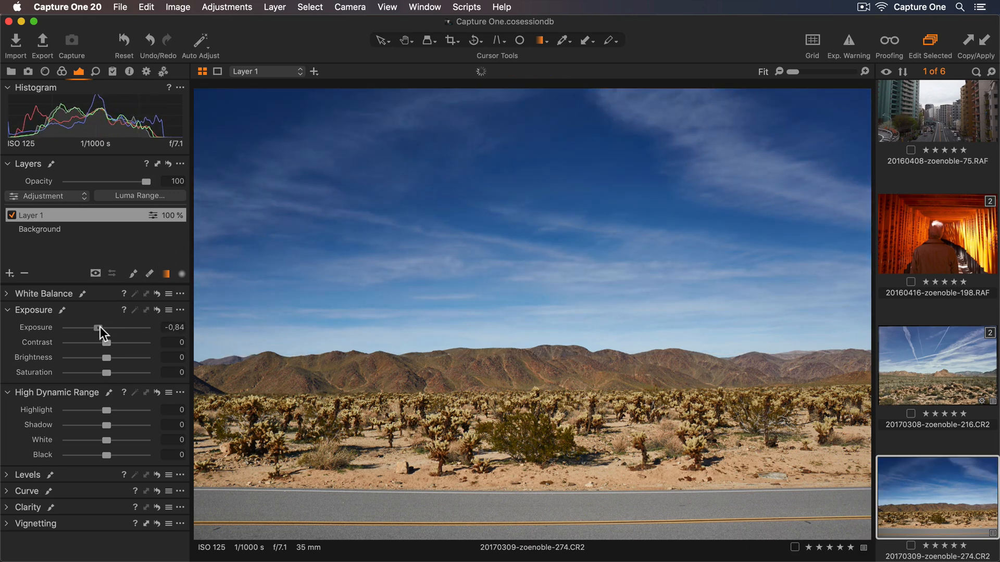
drag(97, 327, 96, 327)
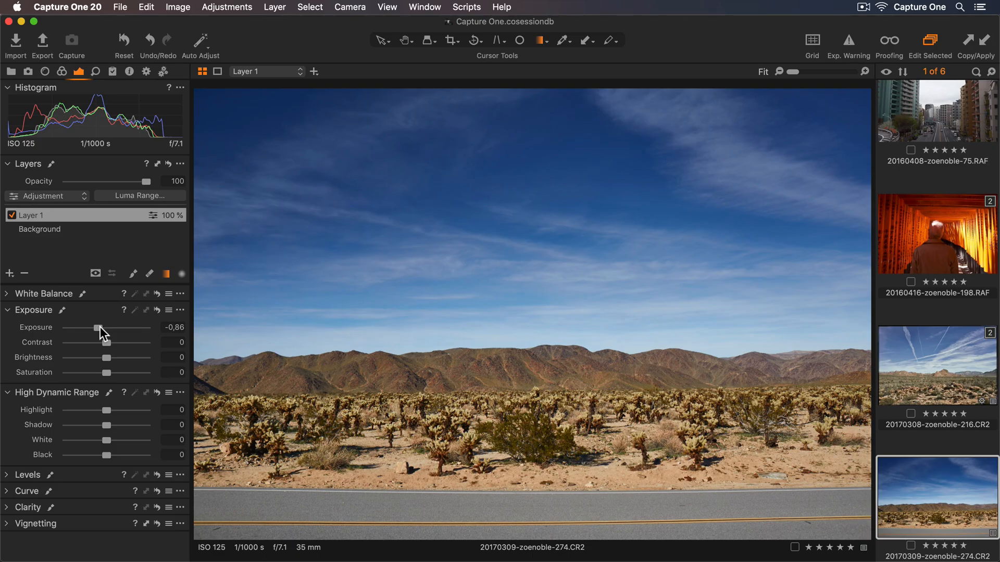